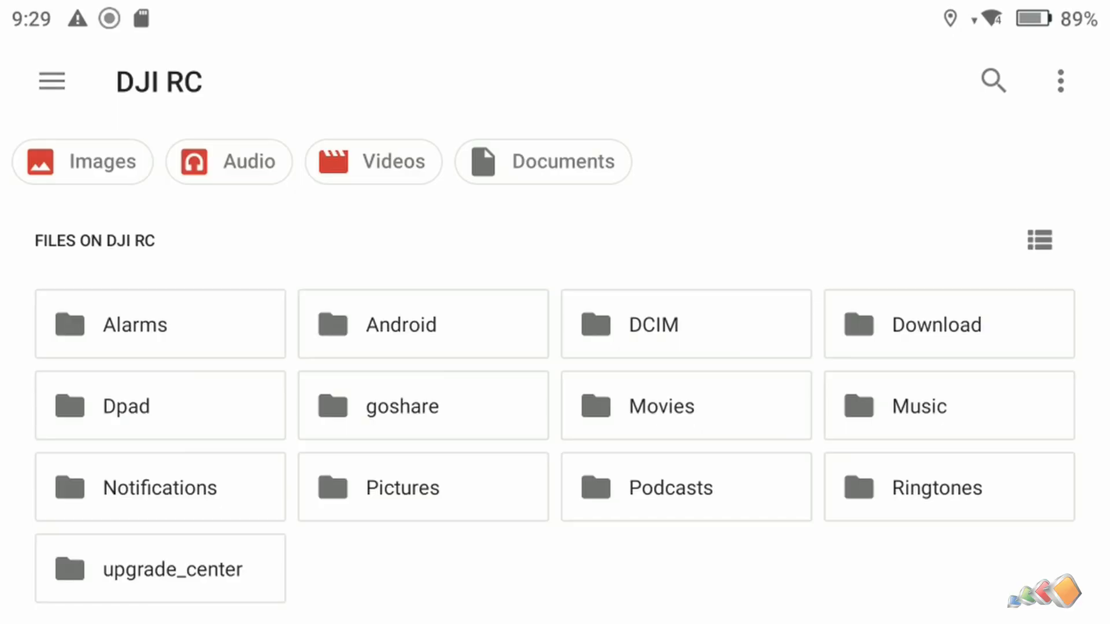
Step: Browse the DJI RC internal storage from the drawer and enter the dji.go.v5 folder
left_click(51, 81)
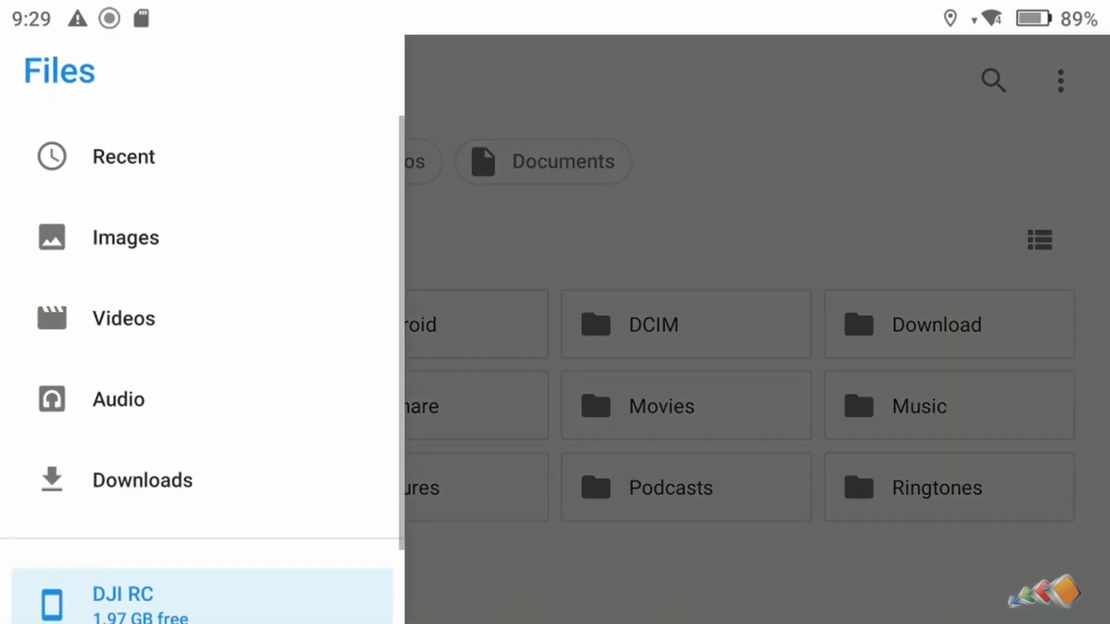
scroll("down", 3)
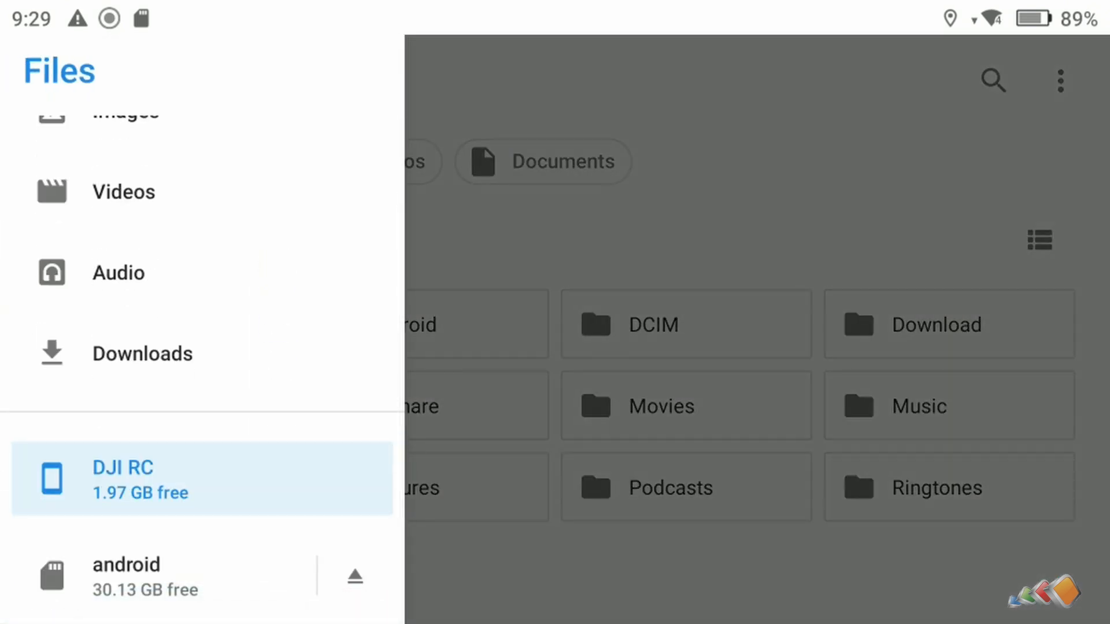
left_click(122, 479)
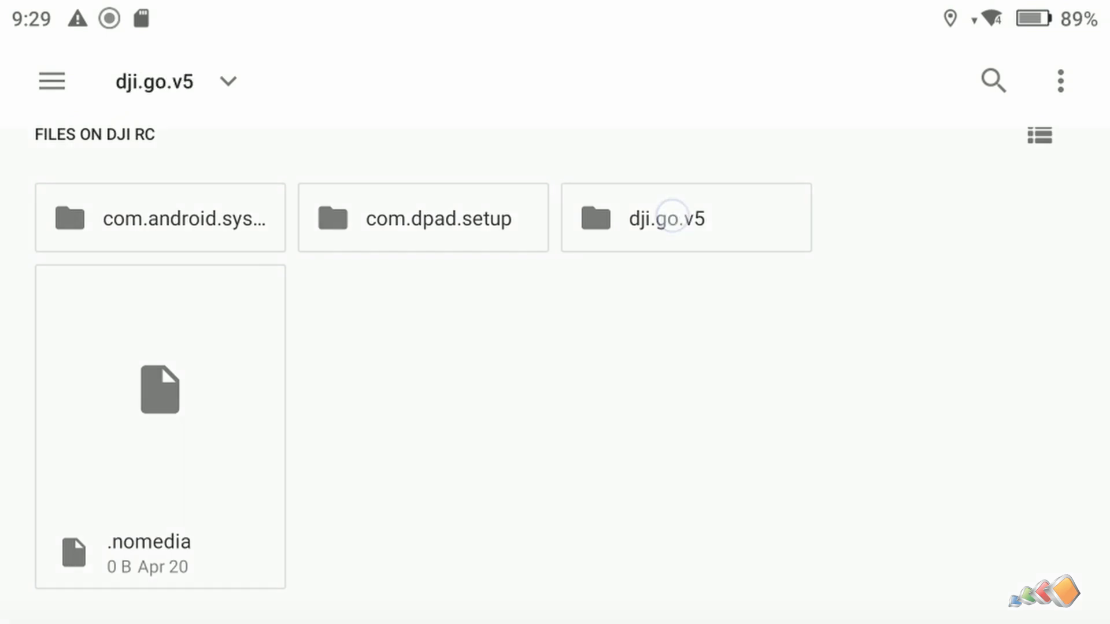
left_click(673, 220)
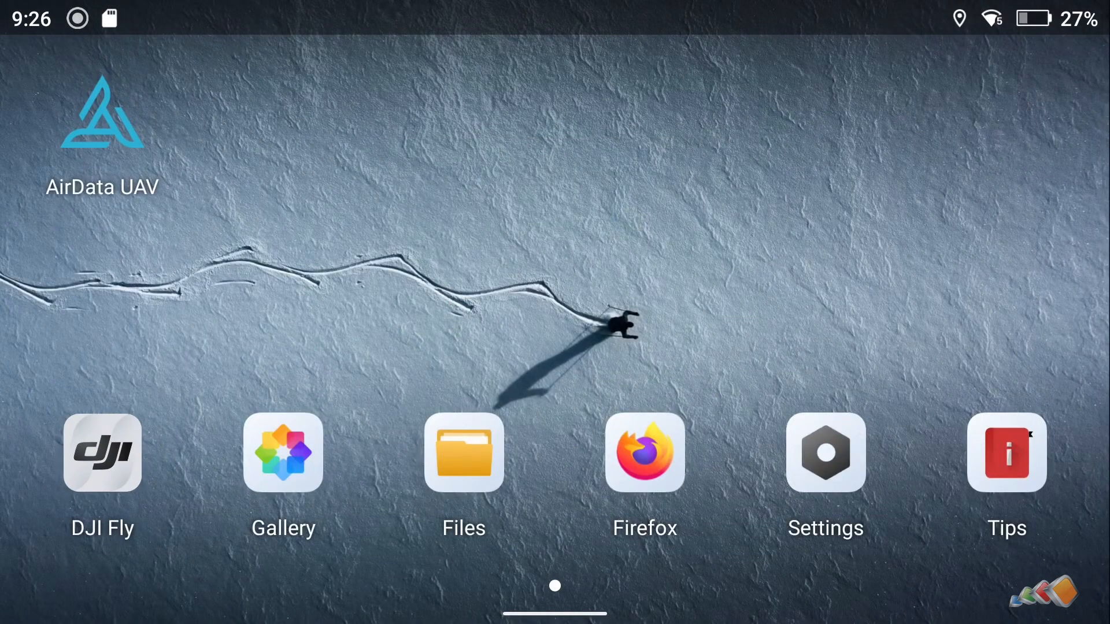
Step: Launch Files from the home screen, then reach device Settings via the shade's gear icon
left_click(464, 453)
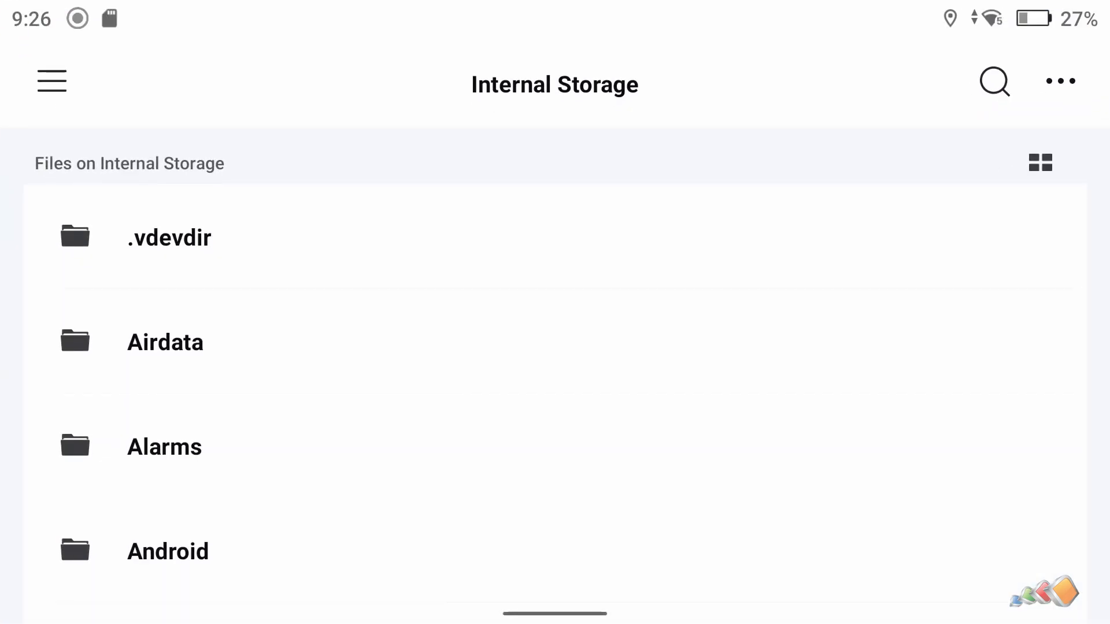
left_click(51, 81)
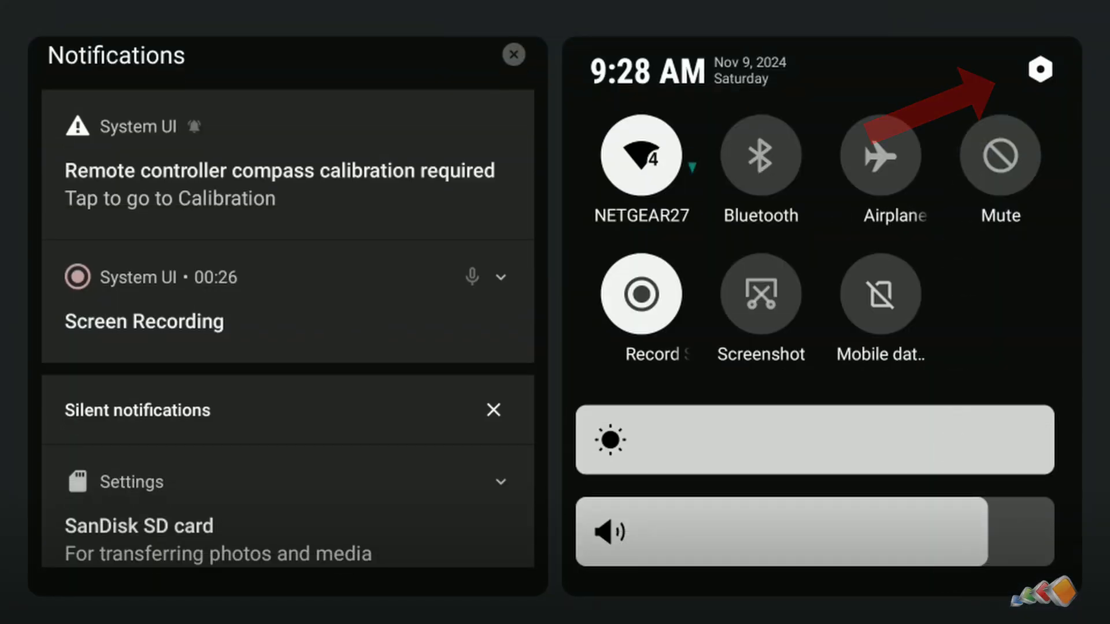
left_click(1040, 69)
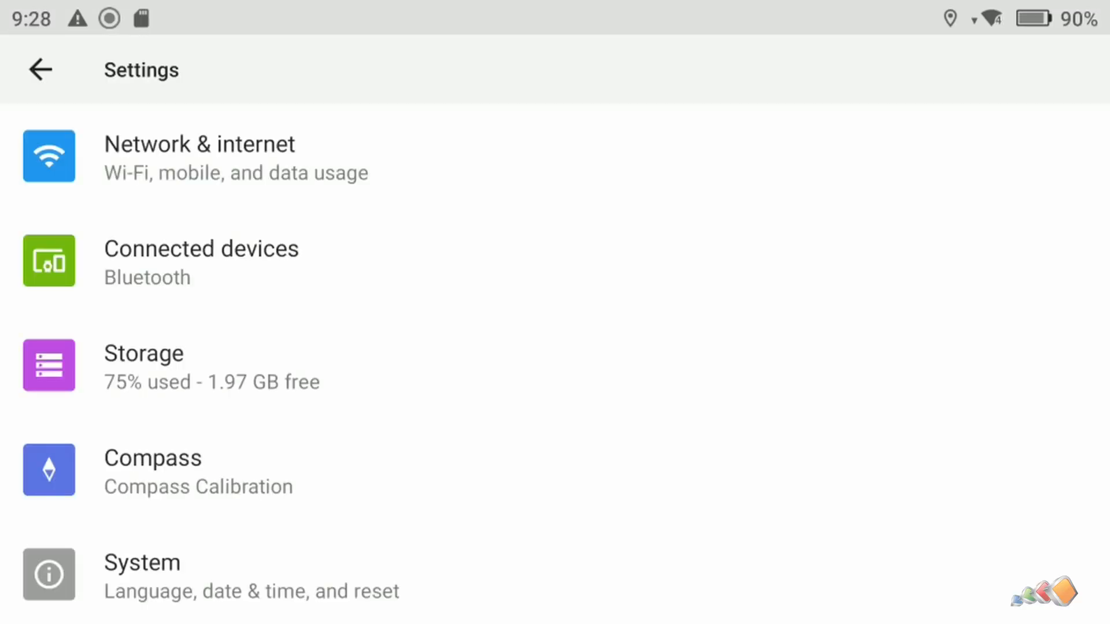
Step: Show the internal shared storage breakdown: 6.03 GB of 8.0 GB used
left_click(143, 354)
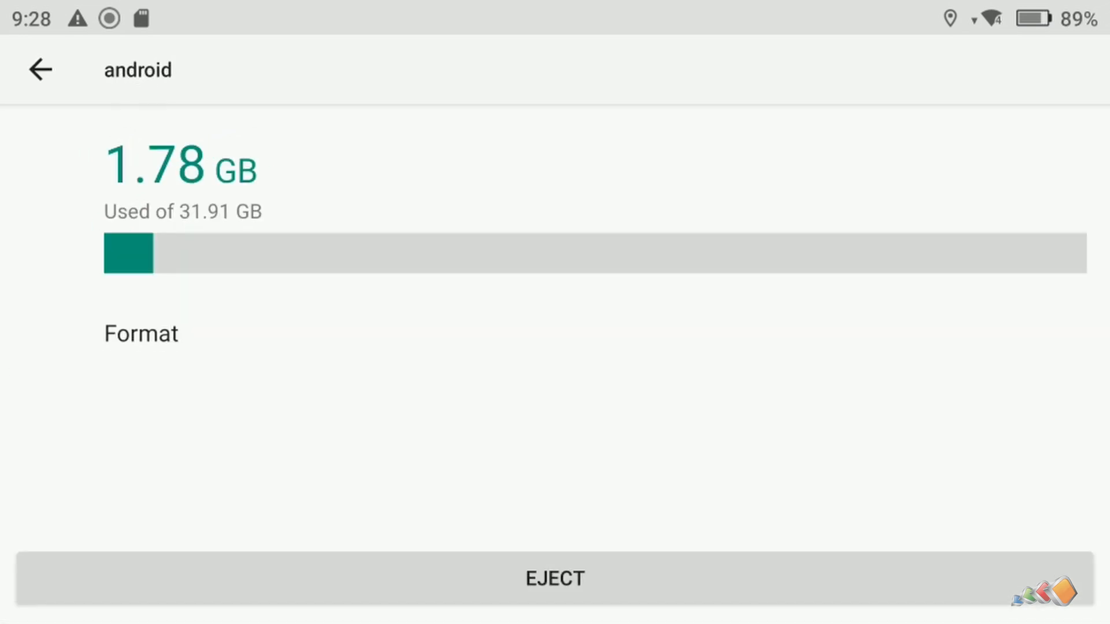
left_click(40, 69)
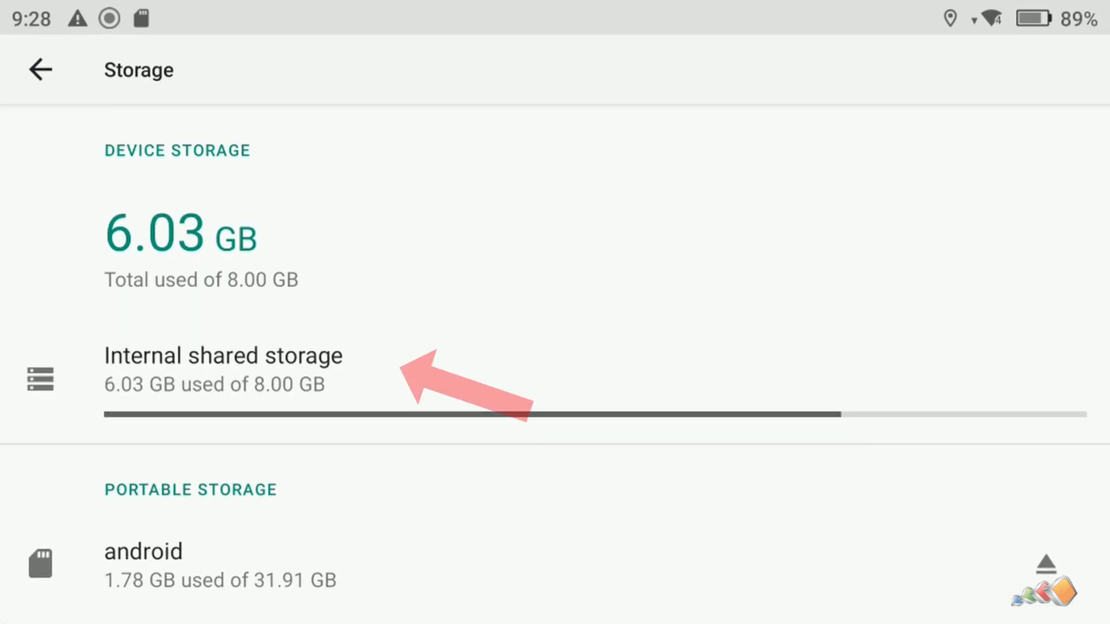
left_click(222, 355)
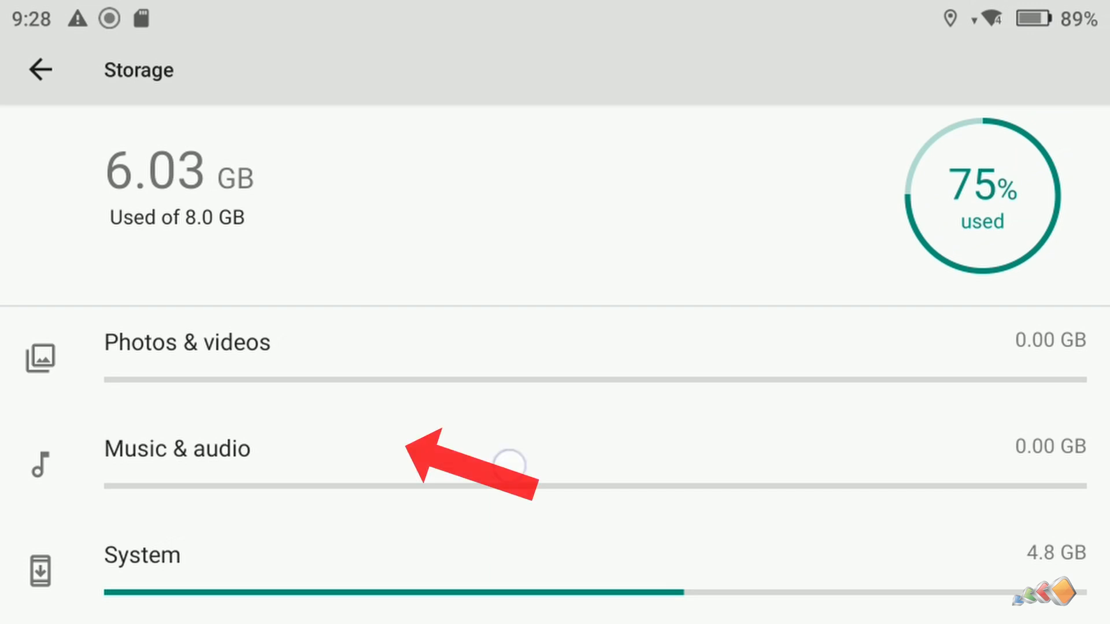
Step: Enter Files via Music & audio and list the DJI RC root folders (Alarms, DCIM, Download...)
left_click(177, 450)
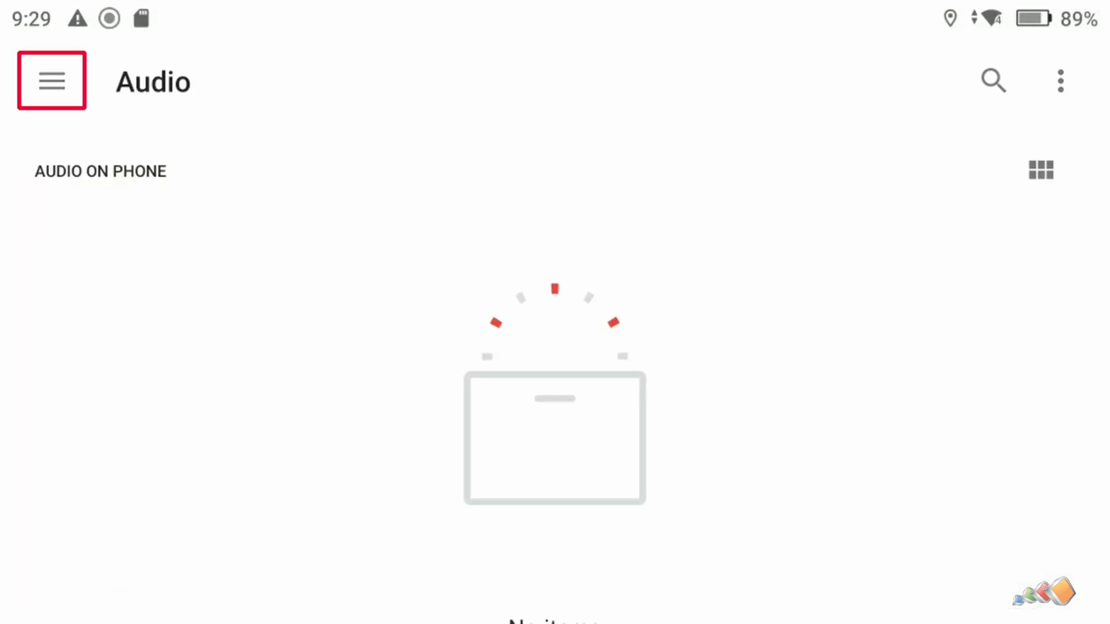
left_click(51, 82)
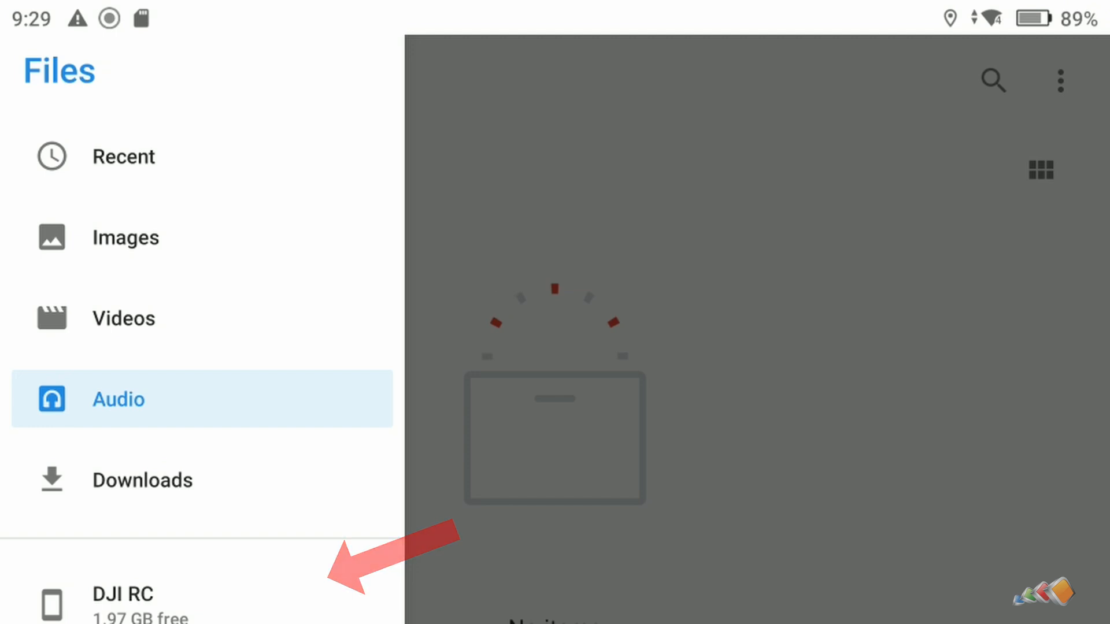
left_click(122, 595)
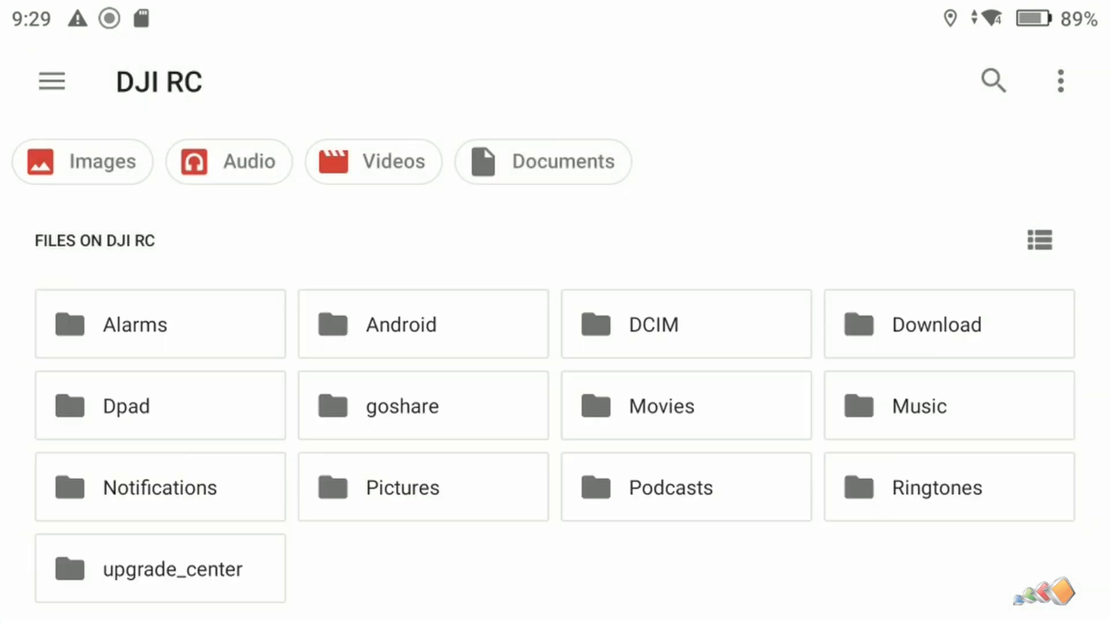